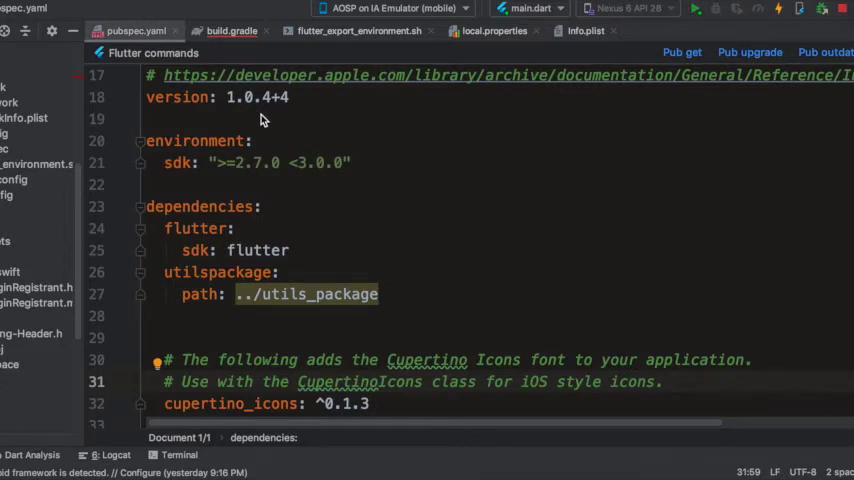
{"action": "mouse_move", "coordinate": [266, 125]}
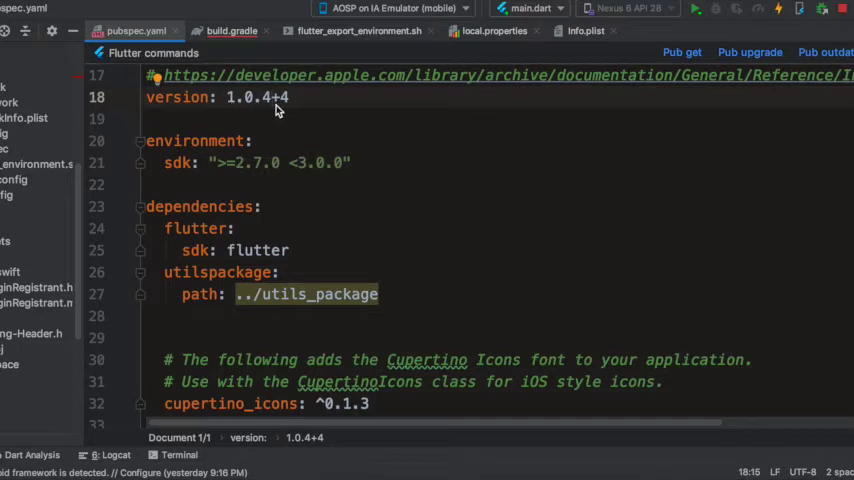
{"action": "mouse_move", "coordinate": [283, 103]}
{"action": "type", "text": "5"}
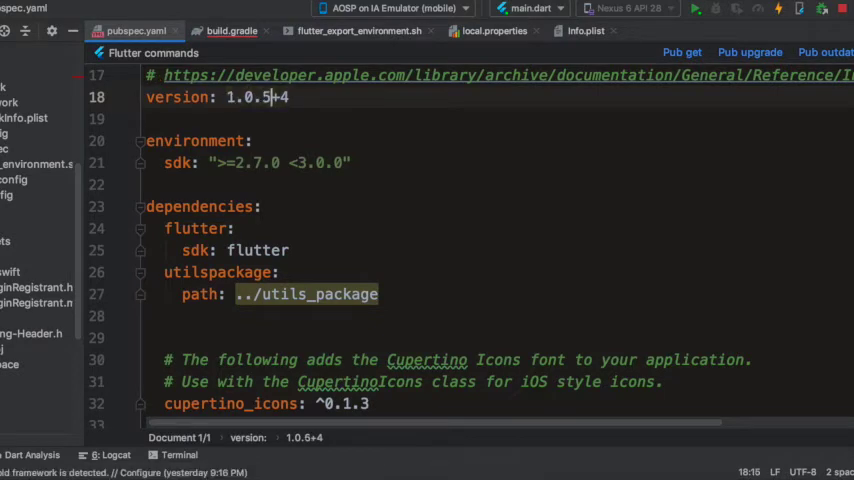
- Change the pubspec.yaml build number from 4 to 6's place, making version 1.0.5+5
{"action": "key", "text": "Backspace"}
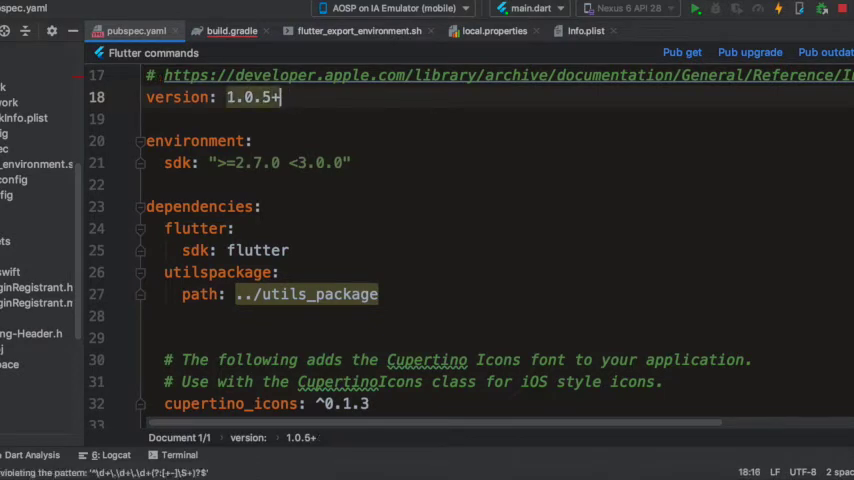
{"action": "type", "text": "6"}
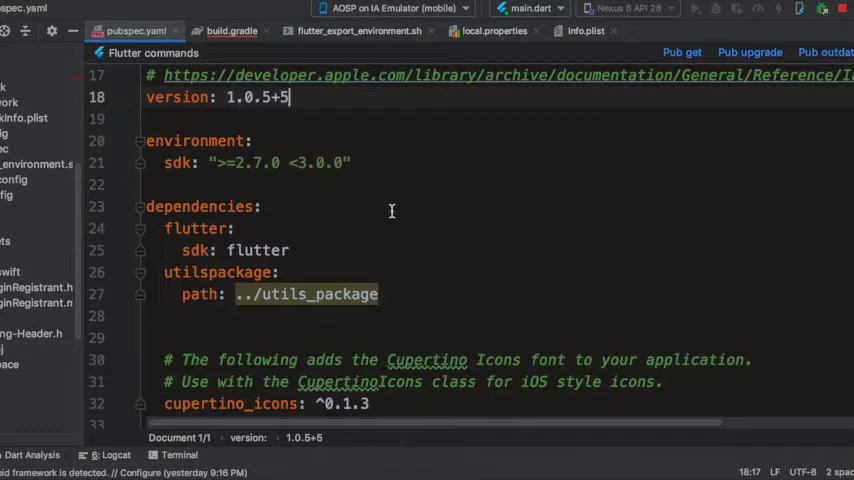
{"action": "mouse_move", "coordinate": [481, 159]}
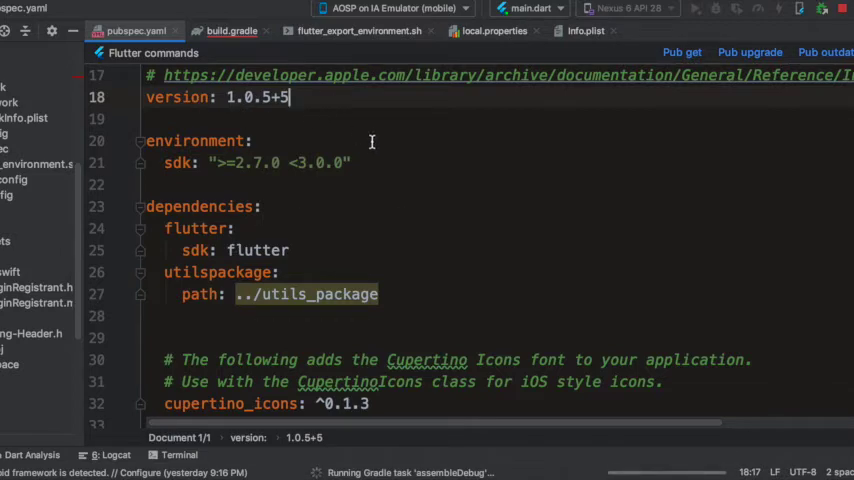
{"action": "mouse_move", "coordinate": [374, 159]}
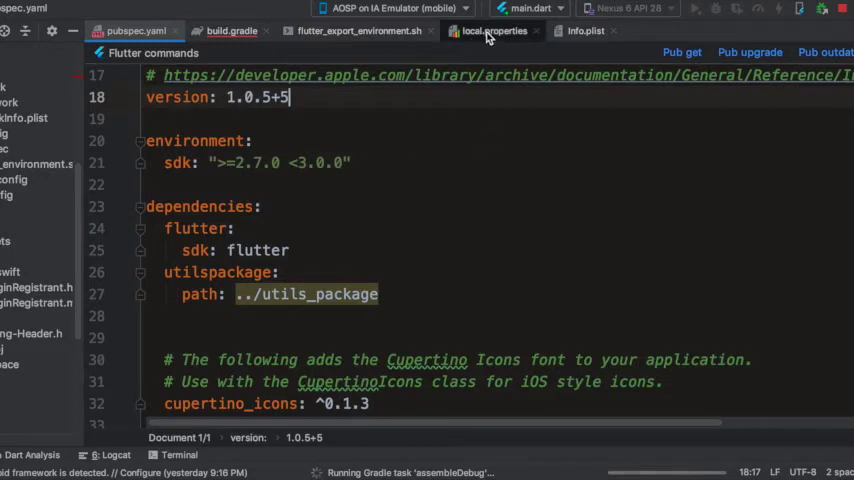
- Show local.properties with flutter.versionName 1.0.5 and flutter.versionCode 5
{"action": "left_click", "coordinate": [493, 30]}
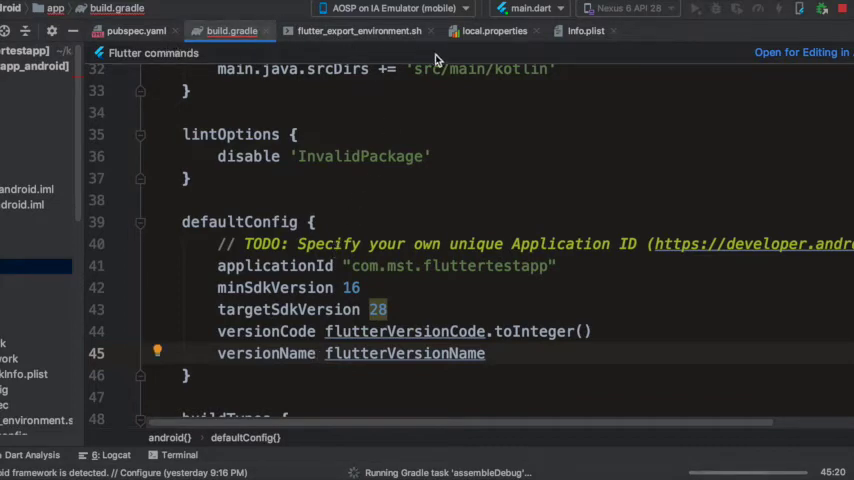
{"action": "left_click", "coordinate": [130, 30]}
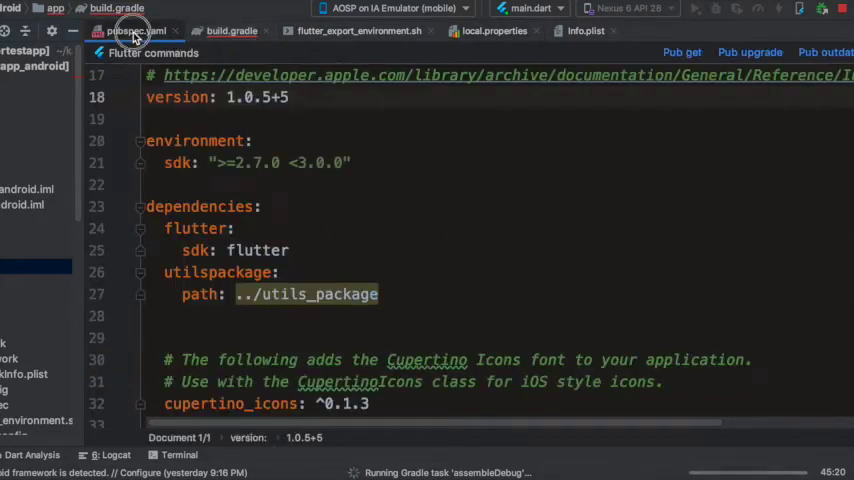
{"action": "left_click", "coordinate": [189, 110]}
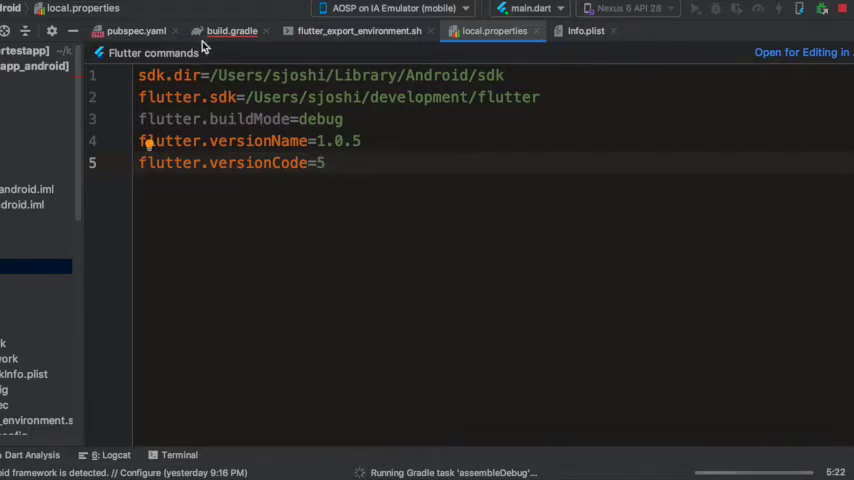
- Show the app build.gradle's defaultConfig reading versionCode and versionName from Flutter properties
{"action": "left_click", "coordinate": [231, 30]}
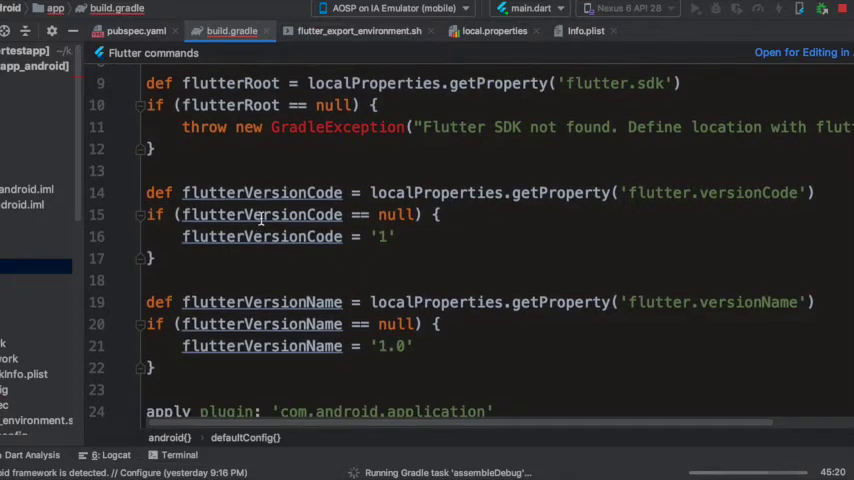
{"action": "scroll", "scroll_direction": "down", "scroll_amount": 3}
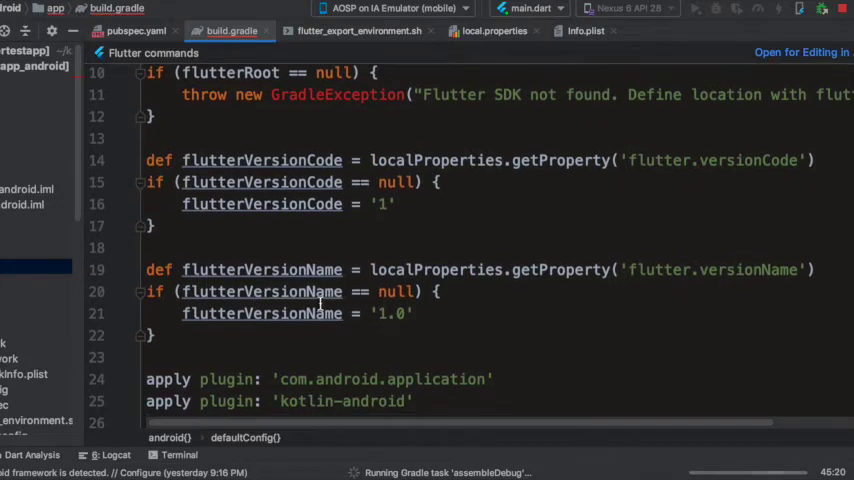
{"action": "scroll", "scroll_direction": "down", "scroll_amount": 3}
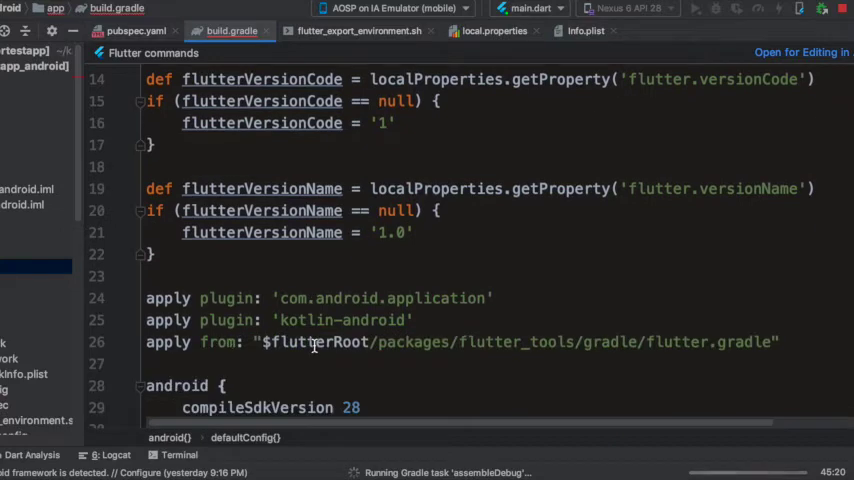
{"action": "scroll", "scroll_direction": "down", "scroll_amount": 3}
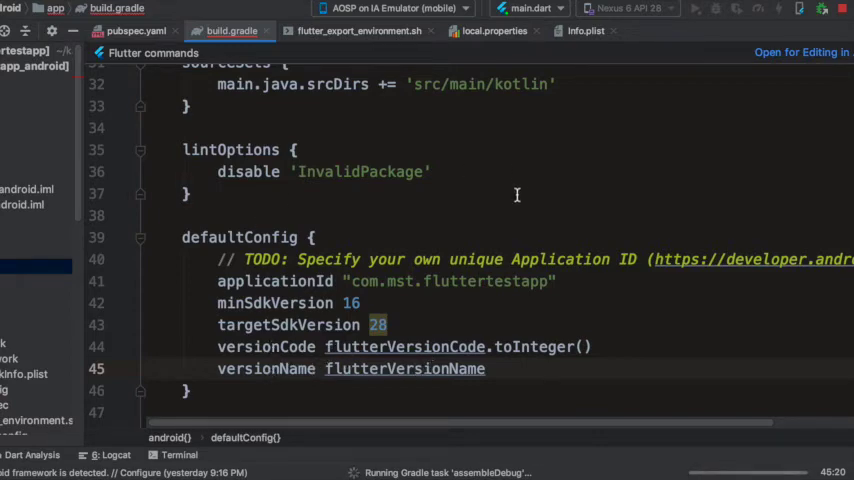
{"action": "mouse_move", "coordinate": [202, 70]}
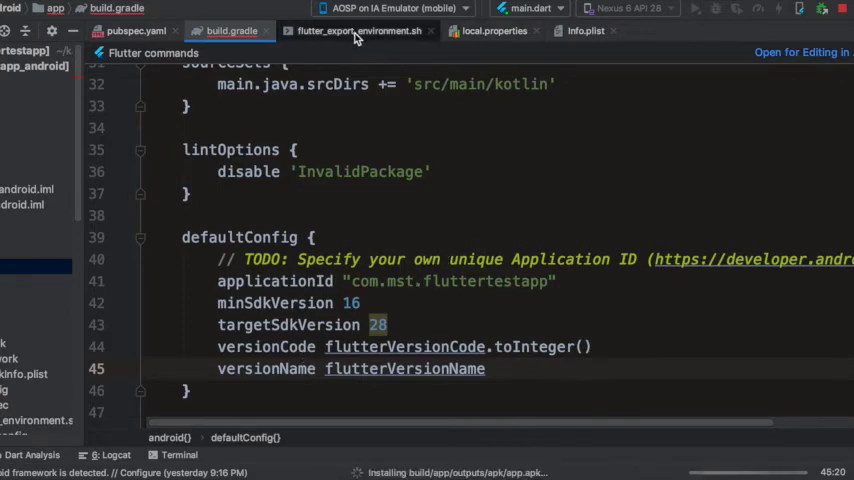
- Show flutter_export_environment.sh with its FLUTTER_BUILD_NAME and FLUTTER_BUILD_NUMBER entries
{"action": "left_click", "coordinate": [355, 30]}
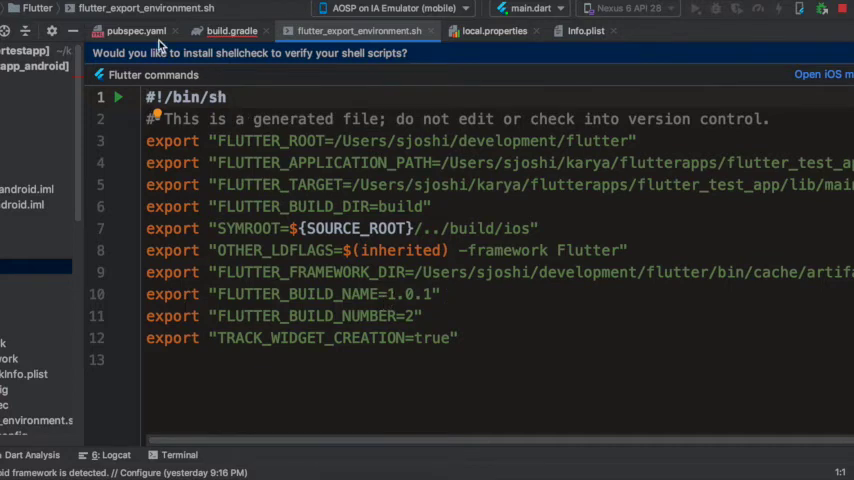
{"action": "left_click", "coordinate": [128, 30]}
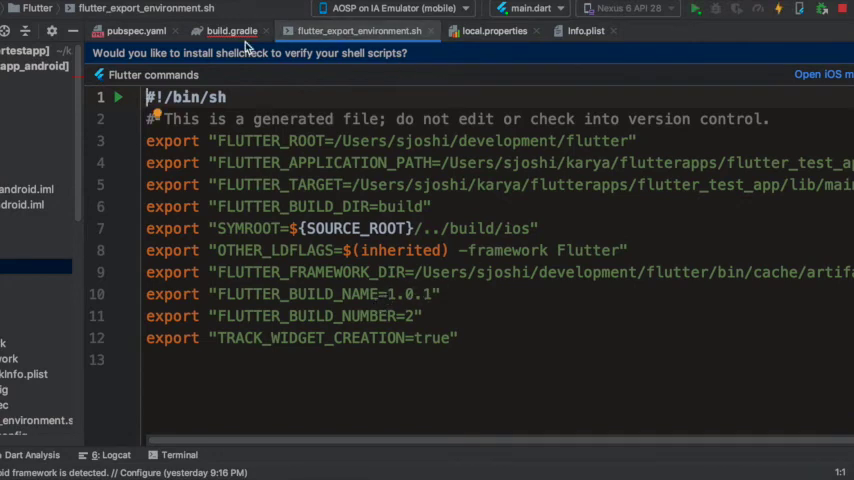
{"action": "left_click", "coordinate": [395, 8]}
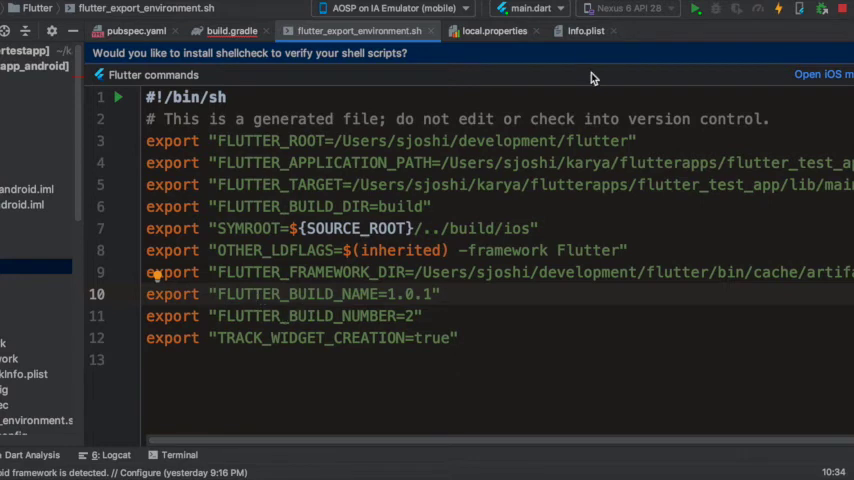
- Show Info.plist's CFBundleShortVersionString and CFBundleVersion entries
{"action": "left_click", "coordinate": [585, 30]}
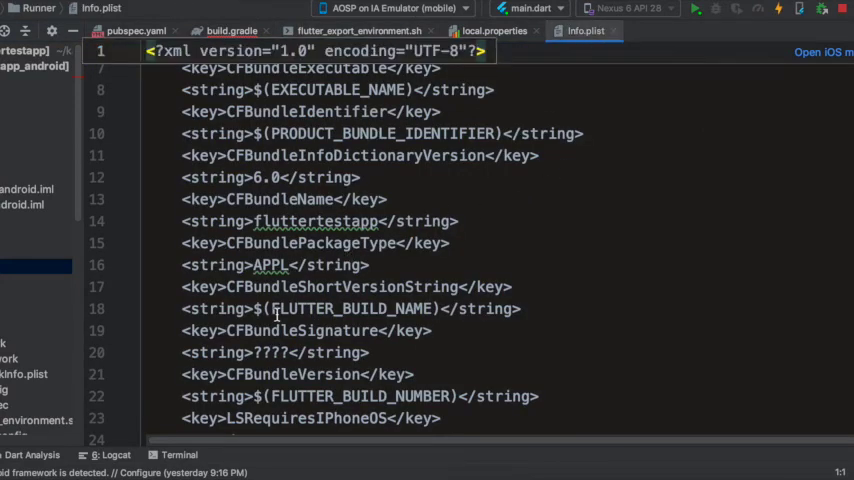
{"action": "mouse_move", "coordinate": [389, 360]}
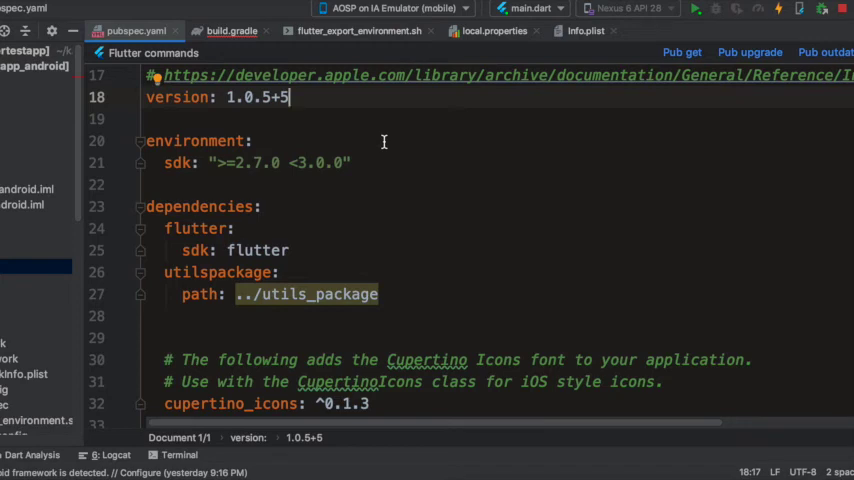
{"action": "mouse_move", "coordinate": [223, 109]}
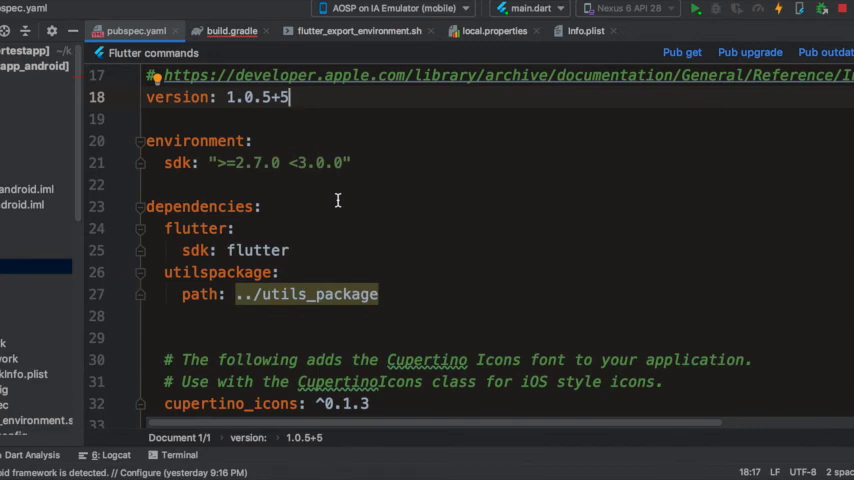
{"action": "mouse_move", "coordinate": [362, 157]}
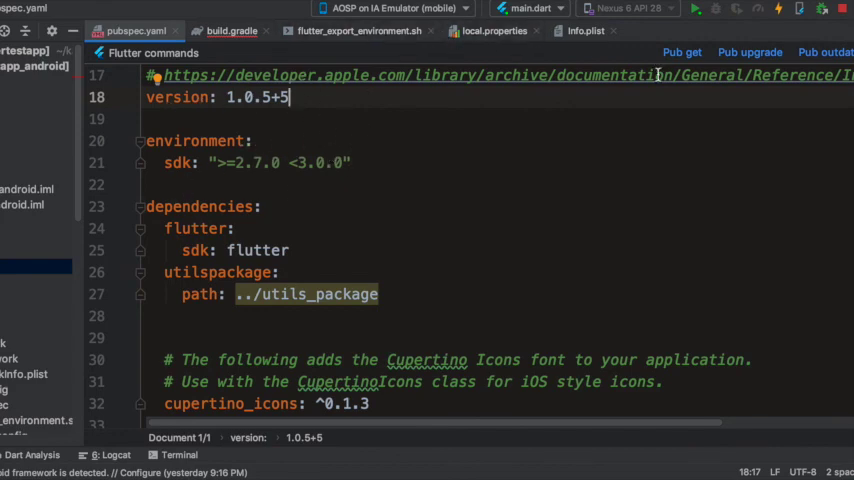
{"action": "mouse_move", "coordinate": [464, 201]}
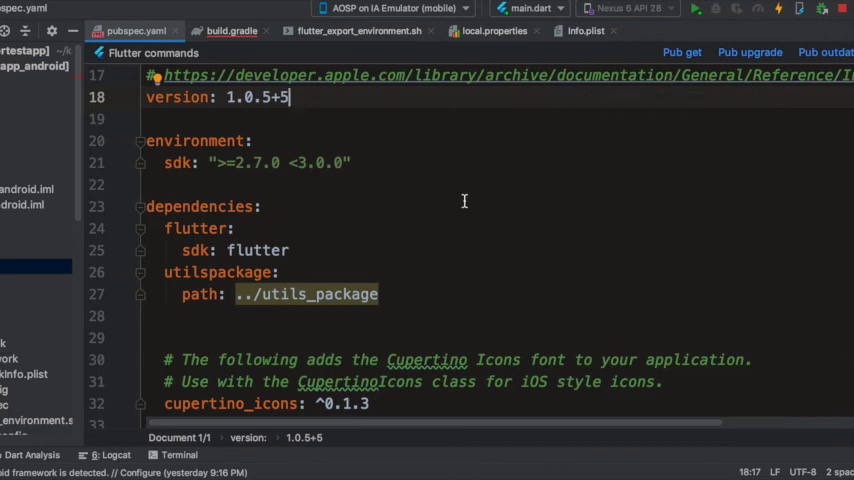
{"action": "mouse_move", "coordinate": [390, 163]}
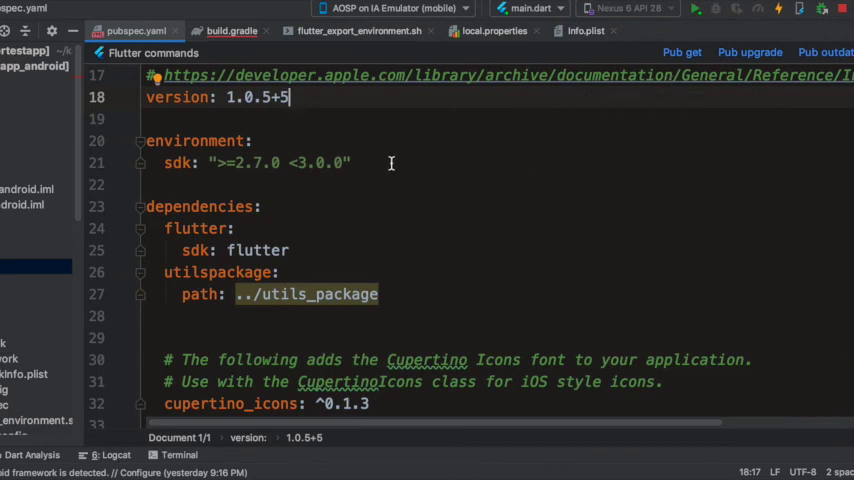
{"action": "mouse_move", "coordinate": [608, 204]}
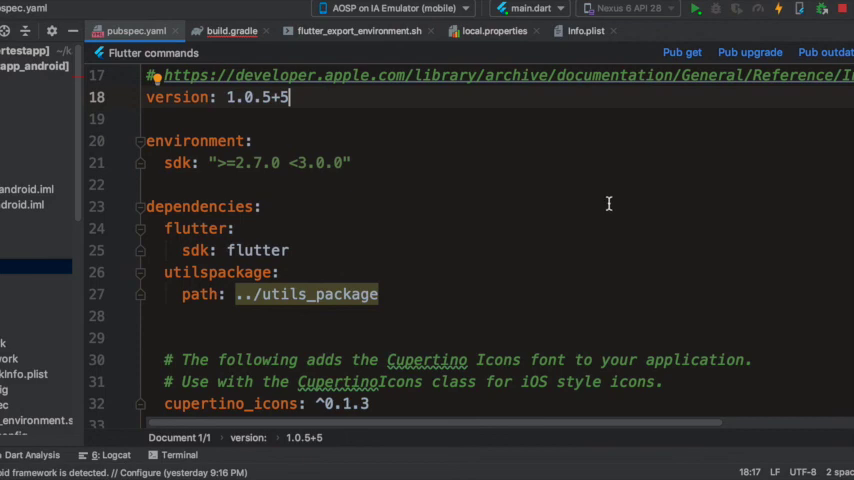